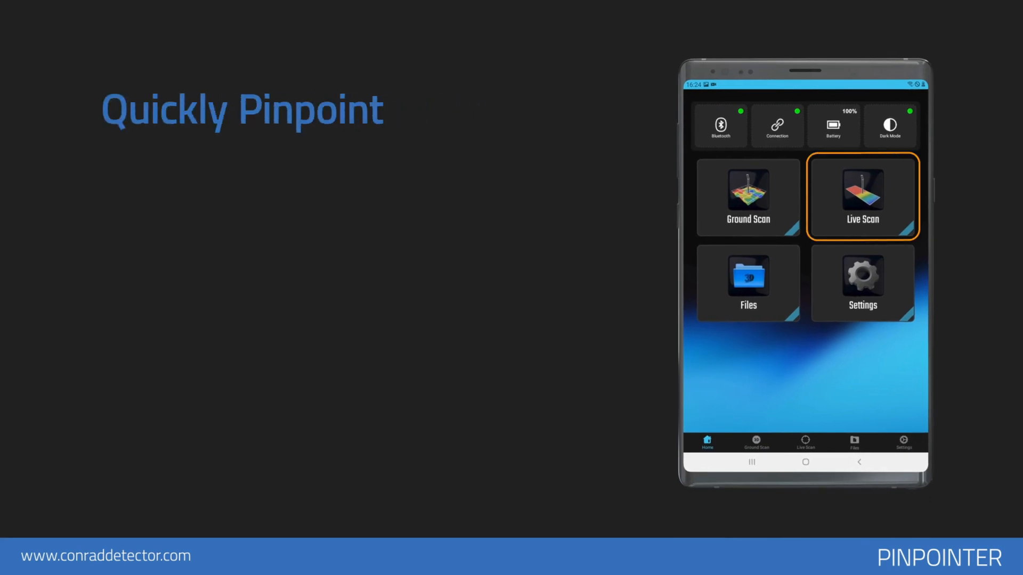
Open the Live Scan tile from the home screen to reach the Live Scan and Pin Pointer modes
click(862, 197)
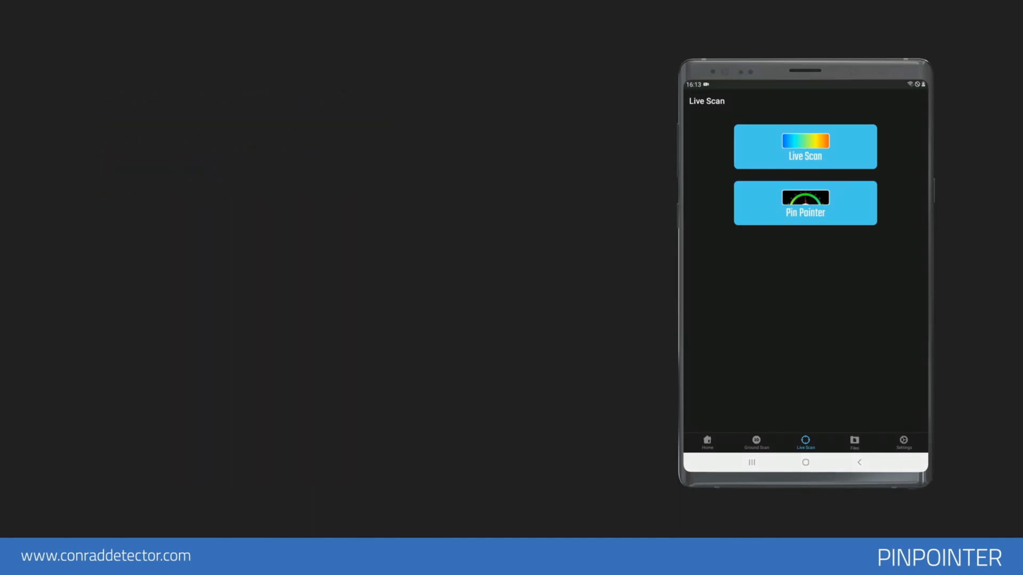
click(805, 146)
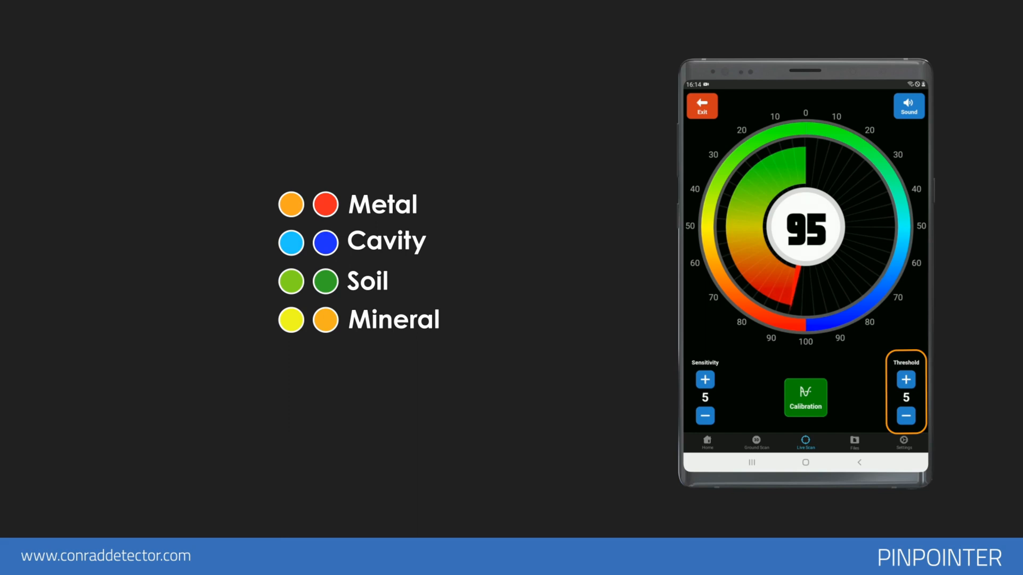
click(908, 105)
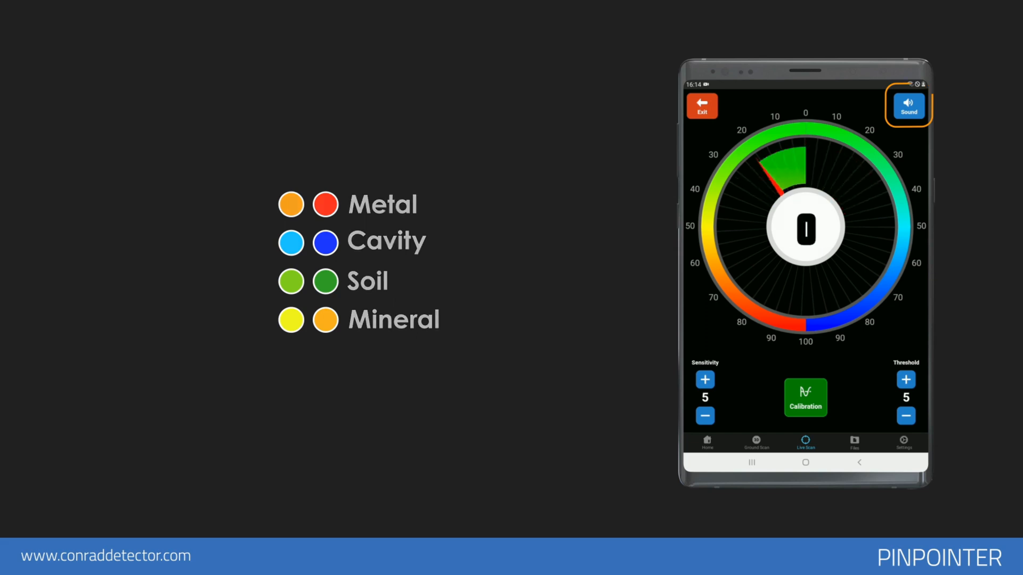